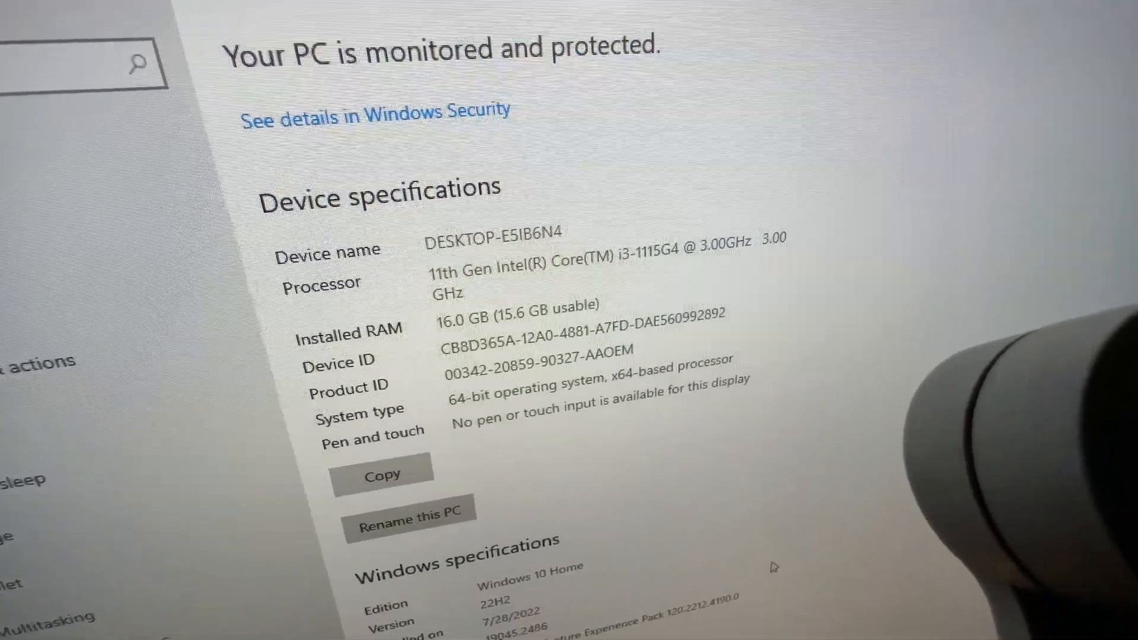
scroll("up", 3)
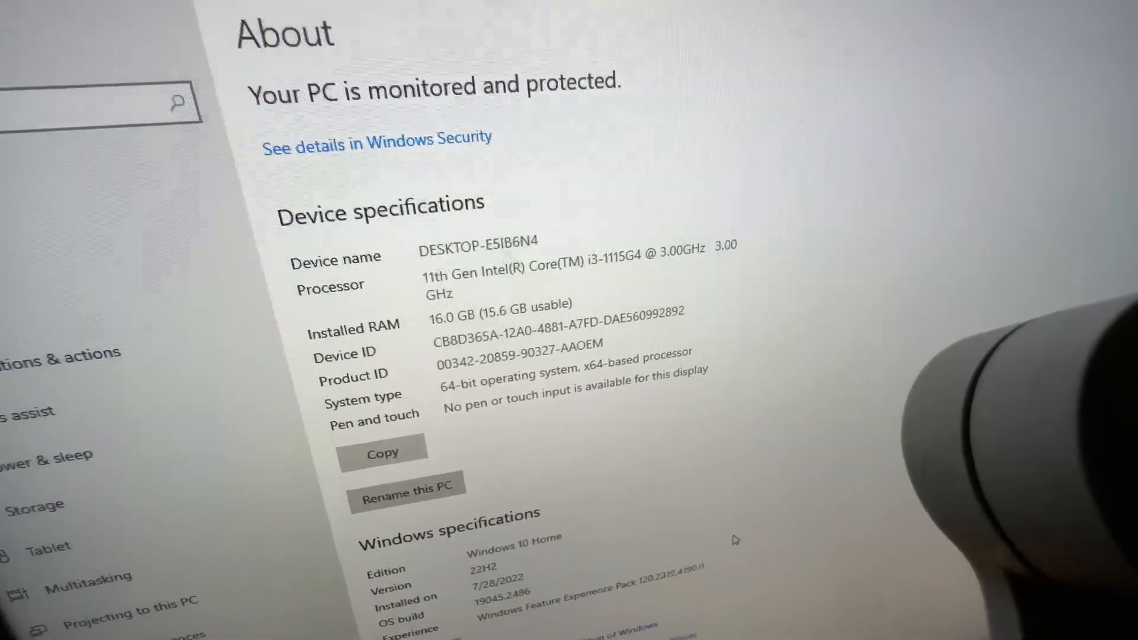